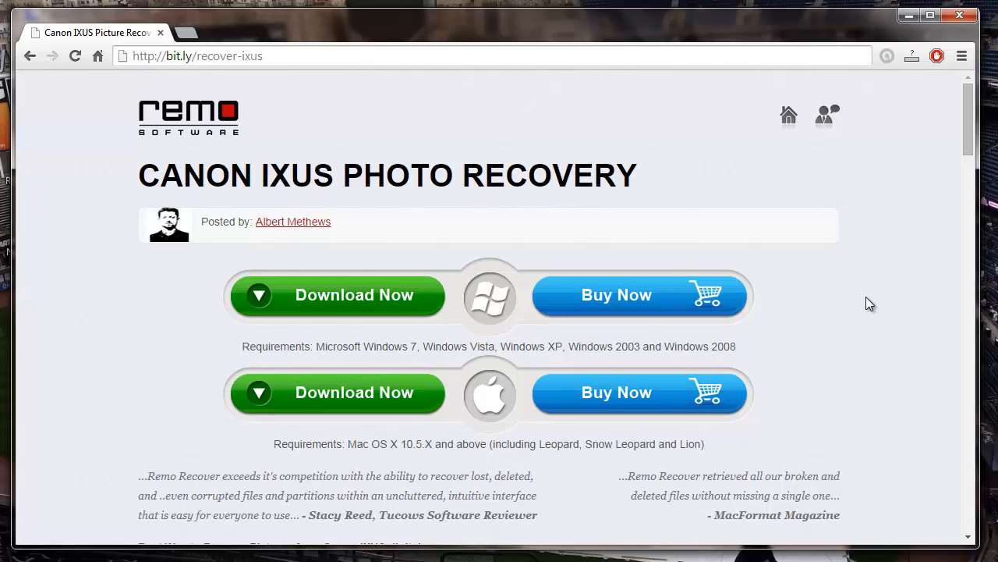
mouse_move(897, 218)
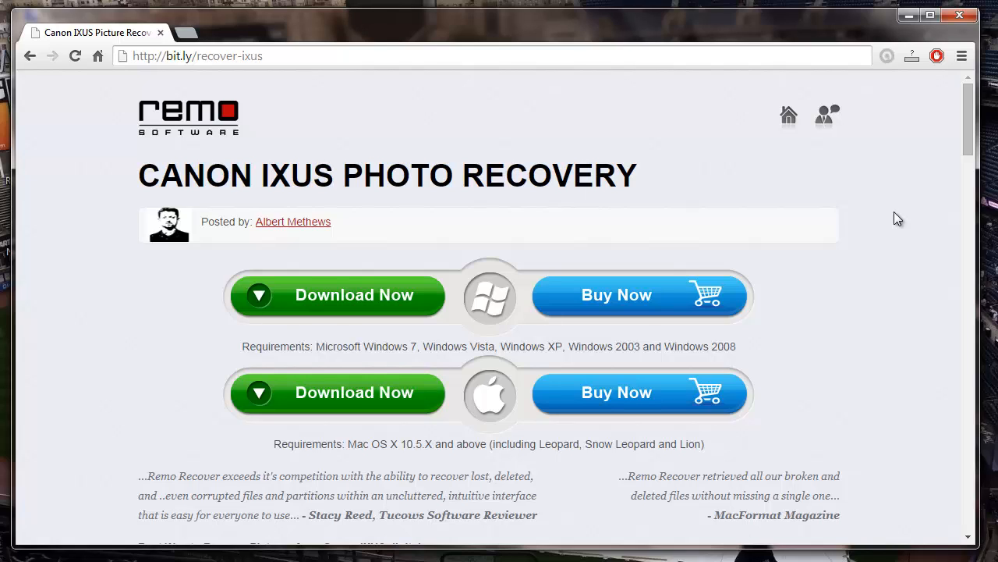
mouse_move(326, 73)
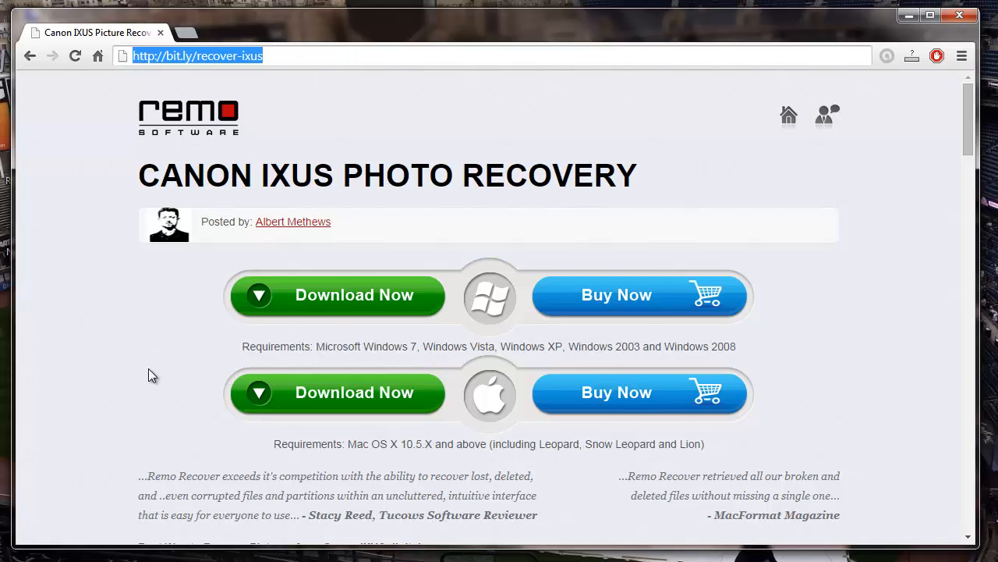
mouse_move(312, 316)
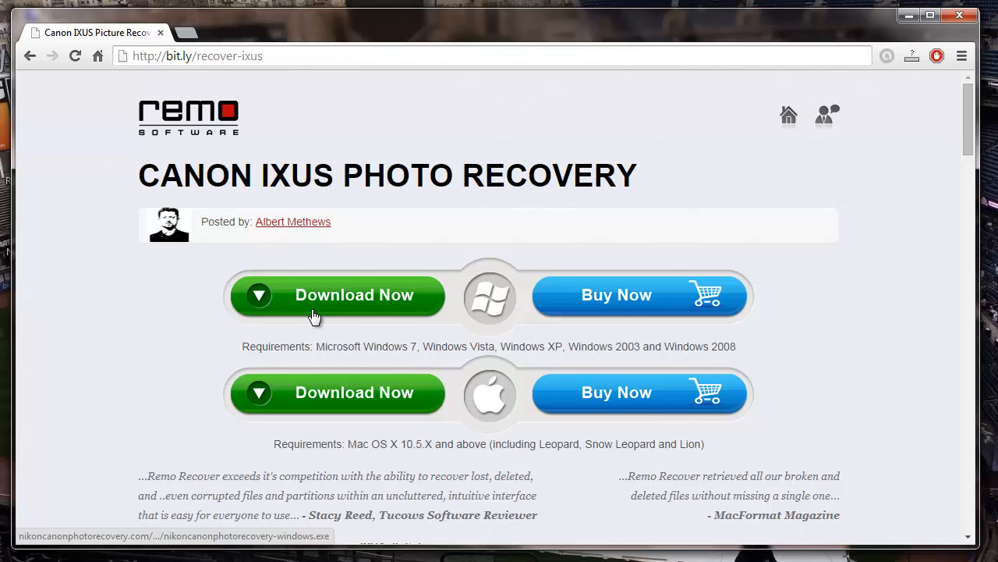
mouse_move(384, 324)
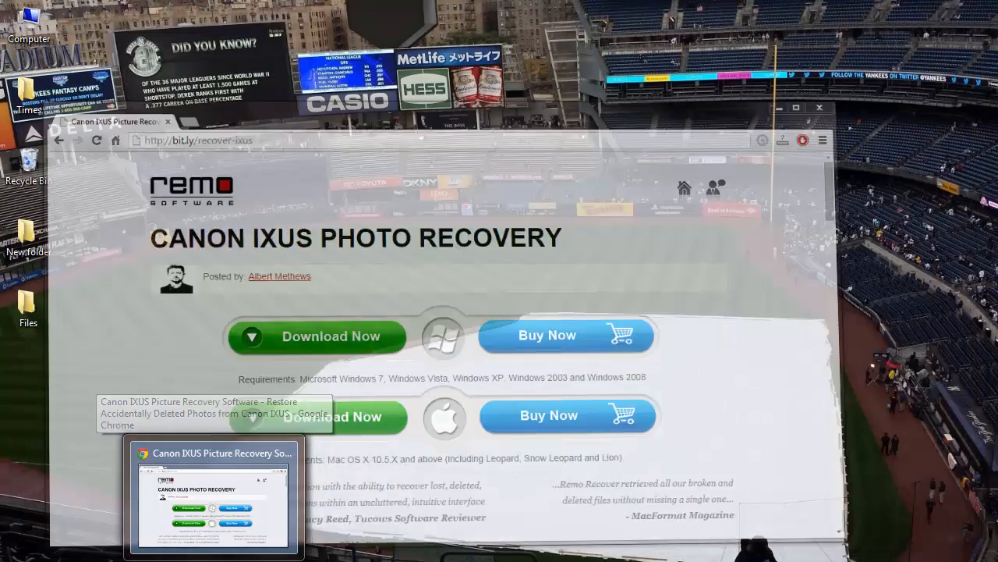
Step: Launch Remo Recover to show the Recover Files, Recover Drives and Recover Photos tiles
left_click(212, 503)
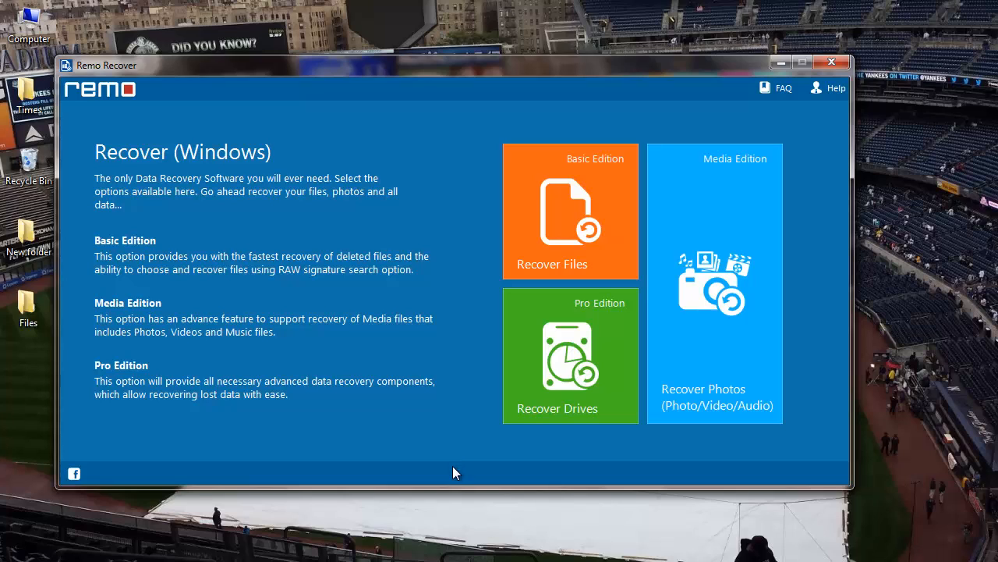
mouse_move(573, 258)
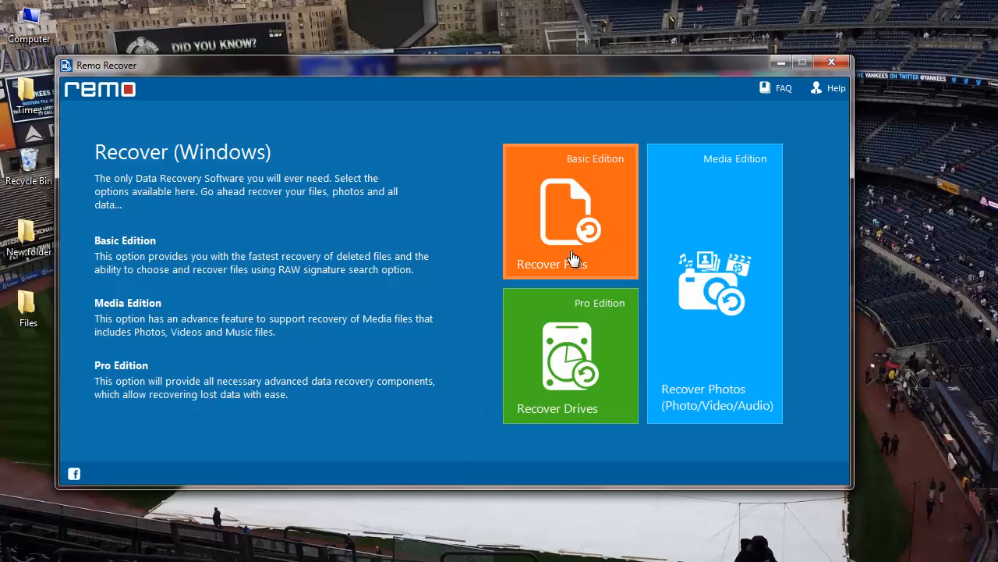
mouse_move(683, 386)
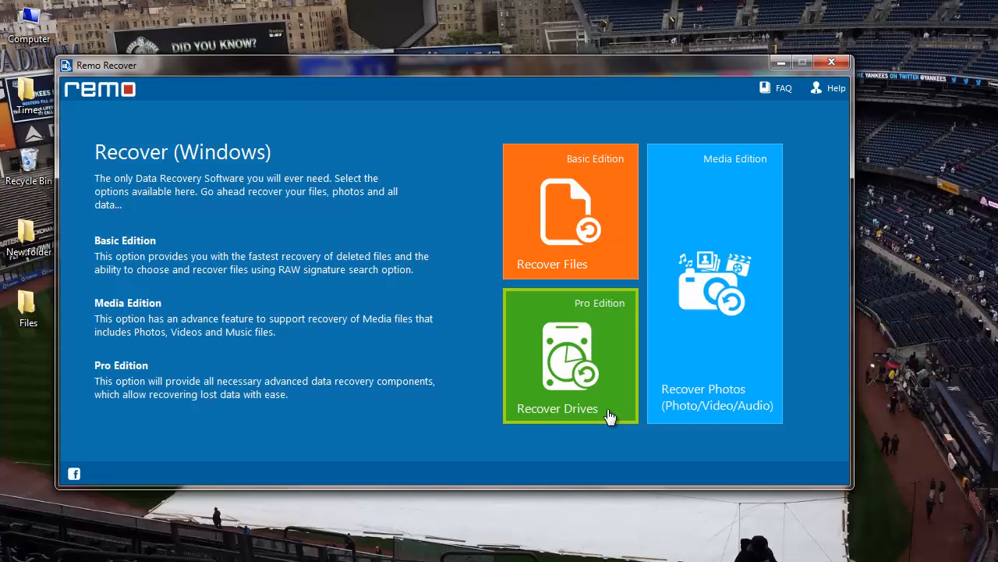
mouse_move(719, 349)
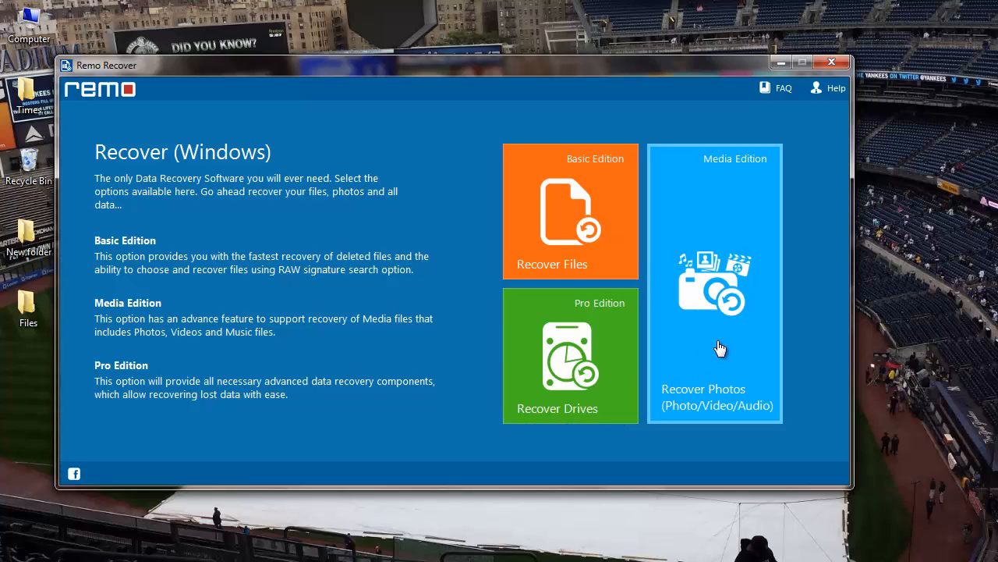
mouse_move(716, 352)
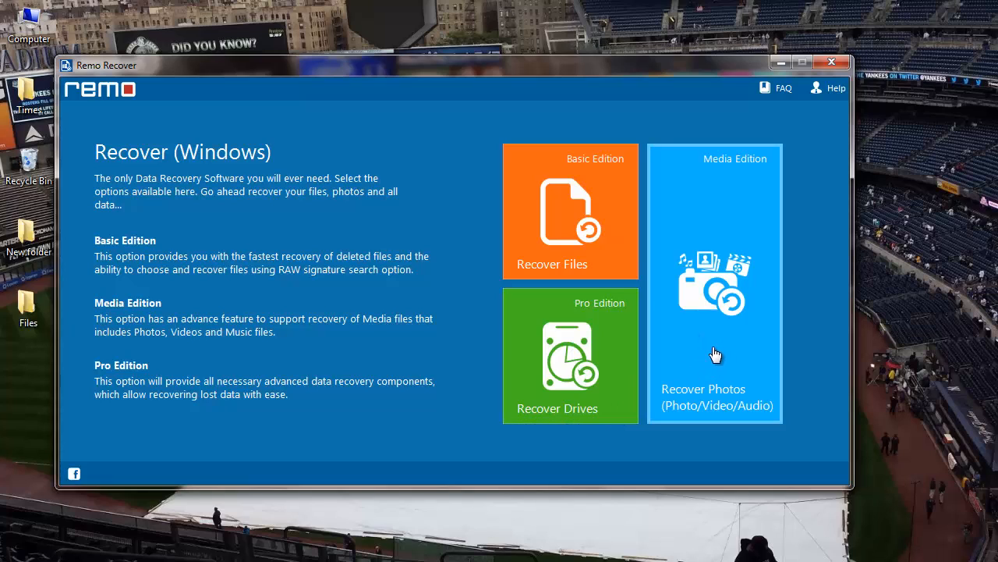
mouse_move(709, 352)
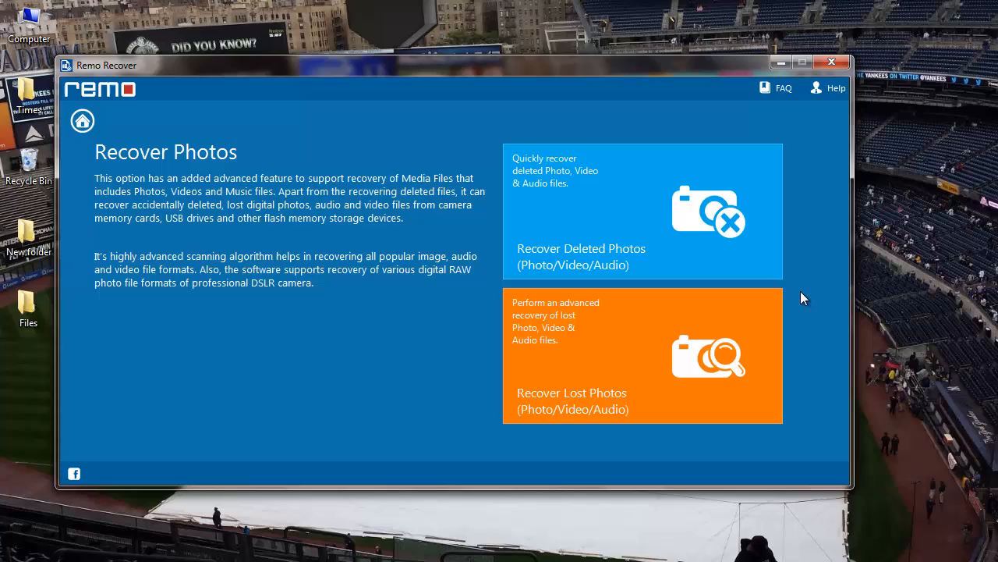
mouse_move(660, 340)
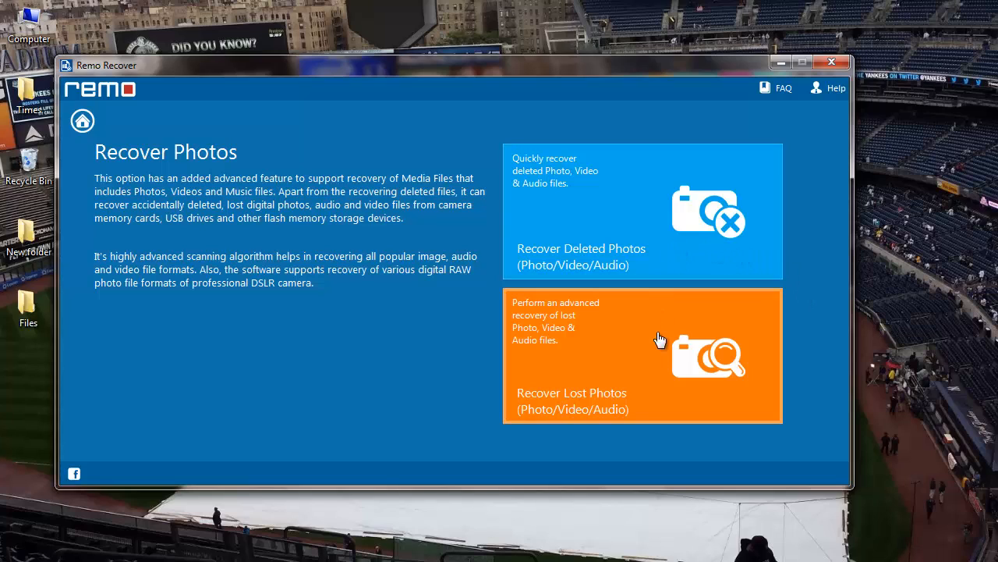
mouse_move(643, 405)
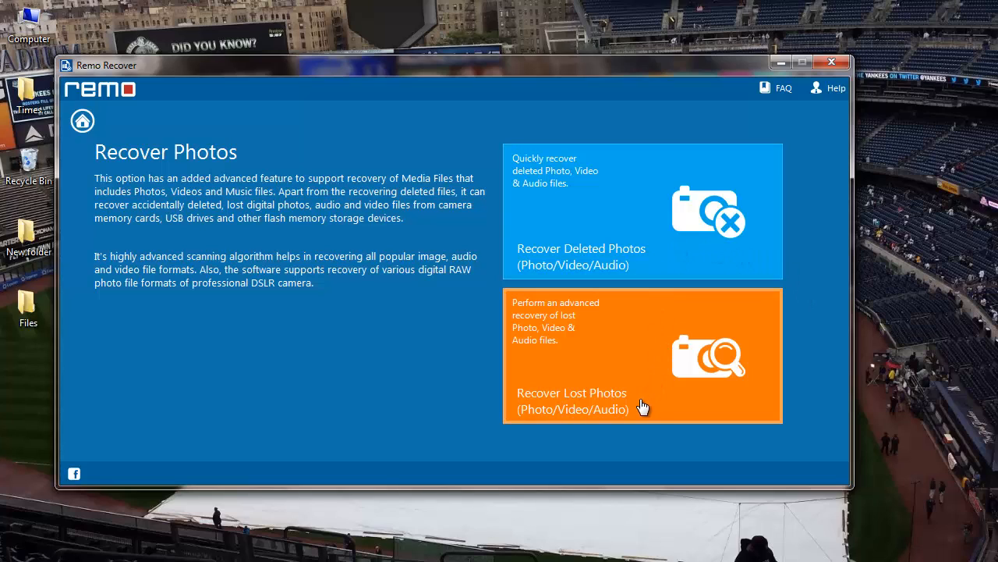
mouse_move(692, 263)
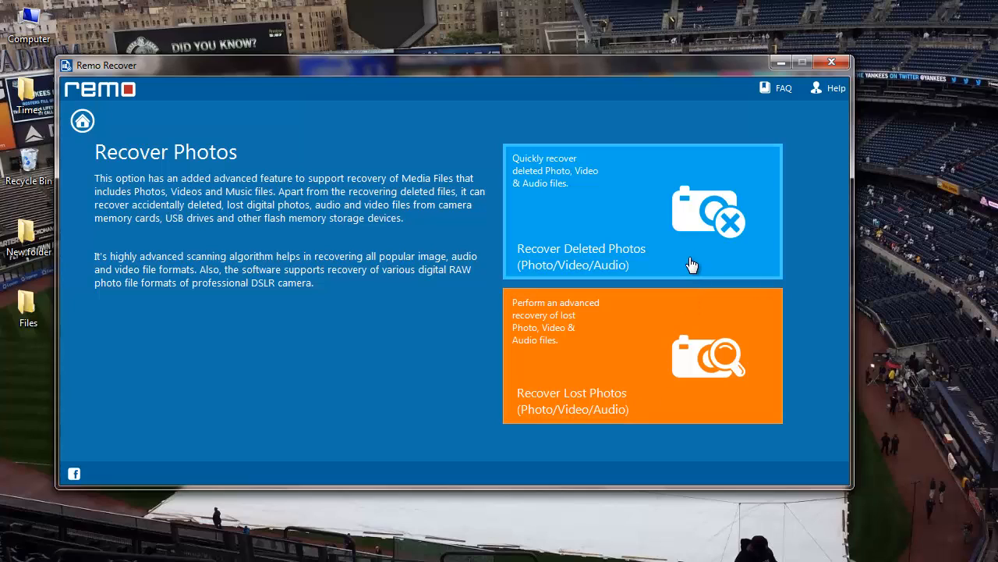
mouse_move(628, 255)
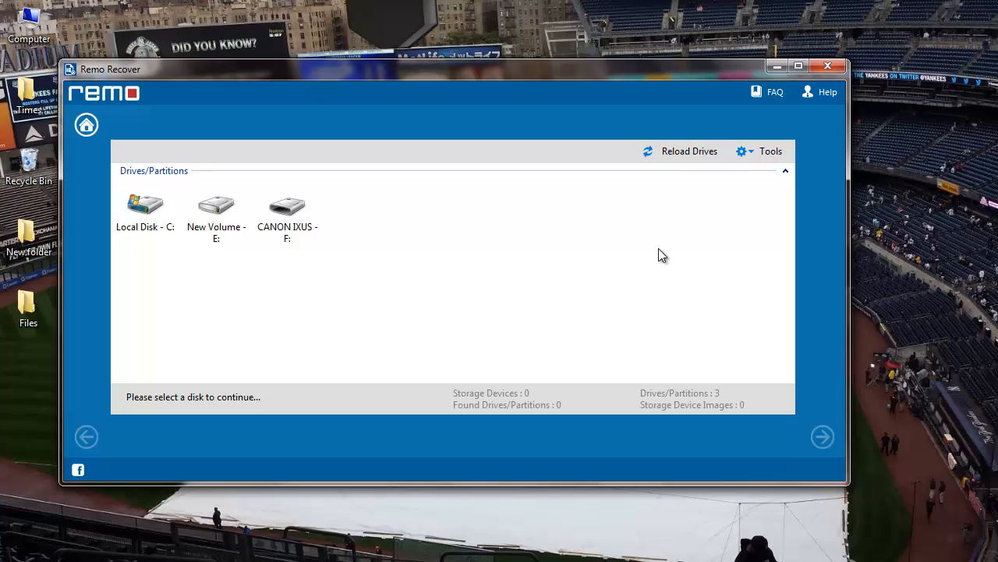
mouse_move(310, 212)
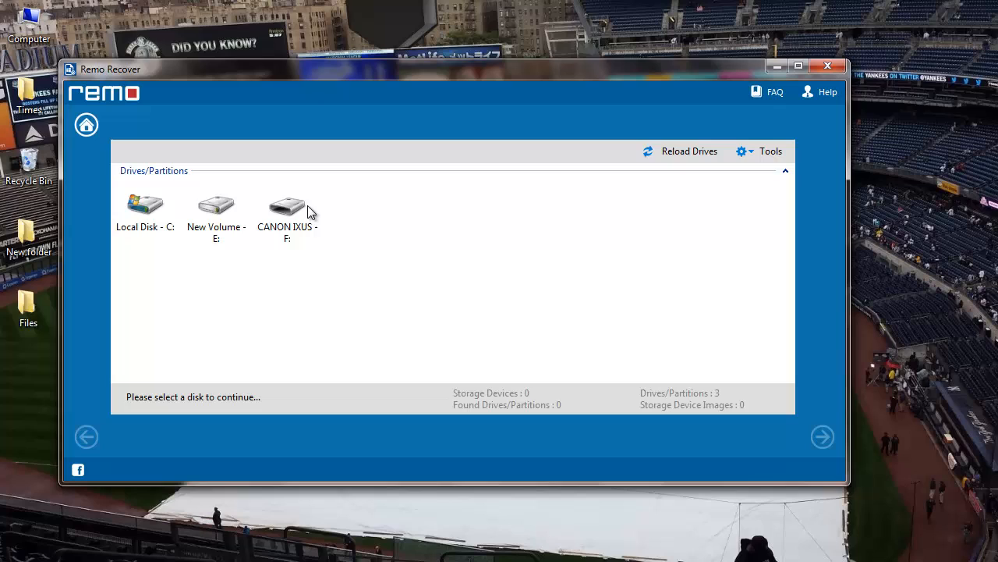
Step: Select the CANON IXUS - F: drive as the photo recovery source and continue
left_click(287, 206)
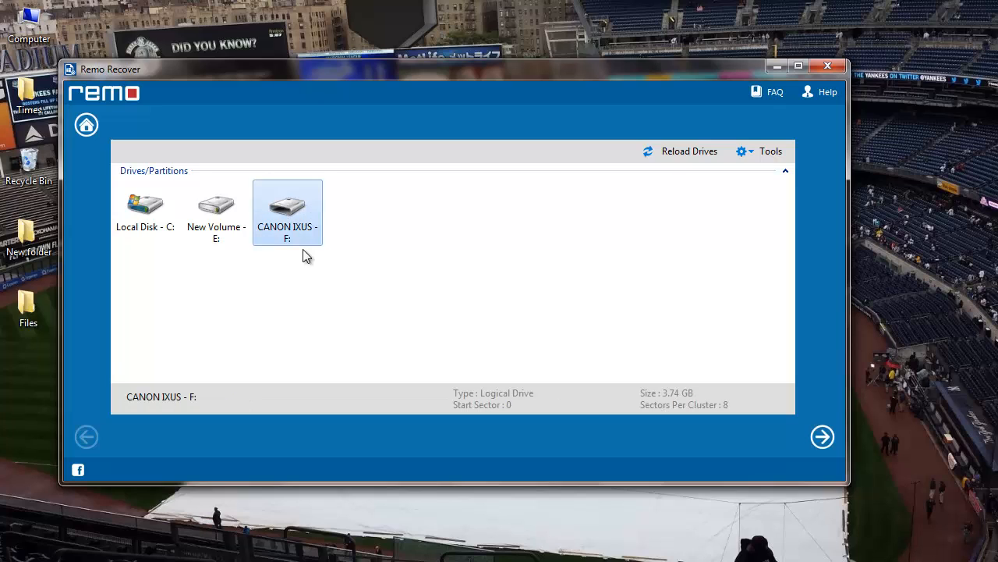
mouse_move(822, 436)
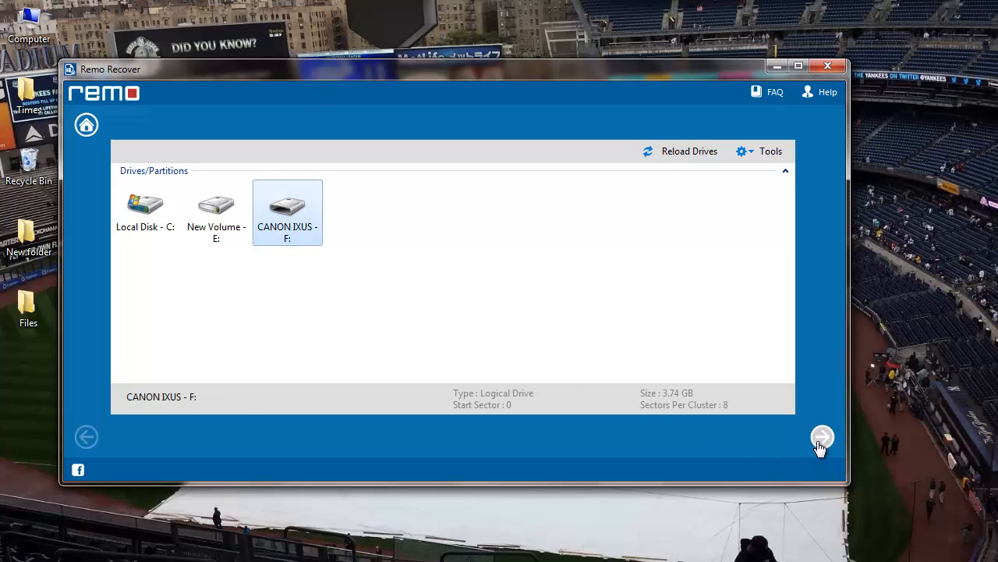
left_click(823, 436)
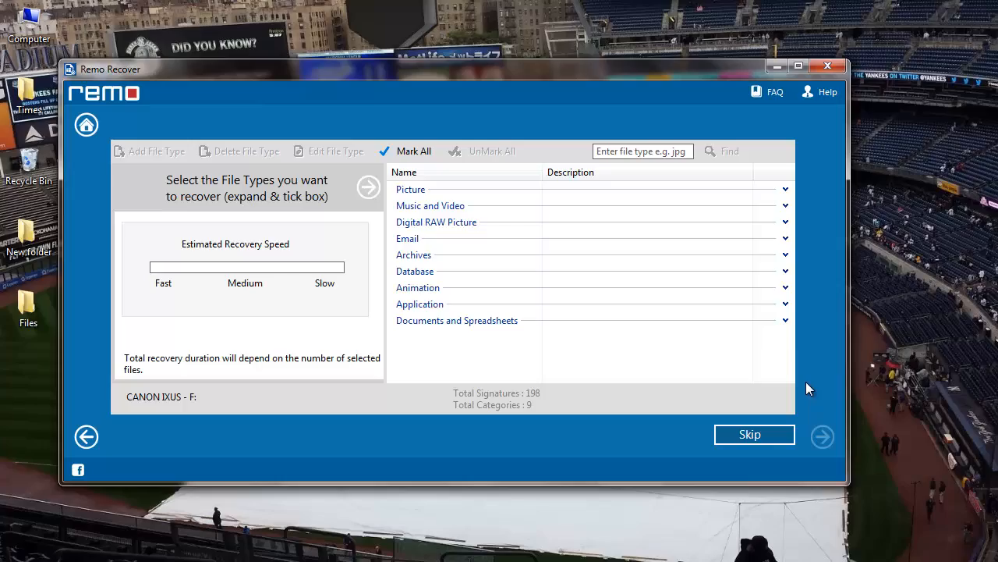
mouse_move(813, 322)
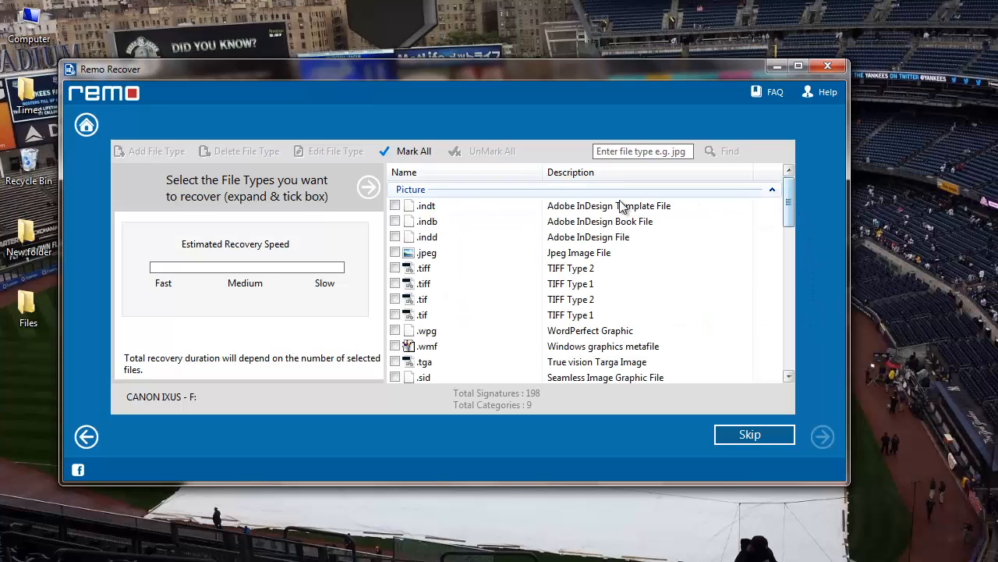
Step: Tick .jpeg under Picture as the only file type and start the scan
left_click(396, 252)
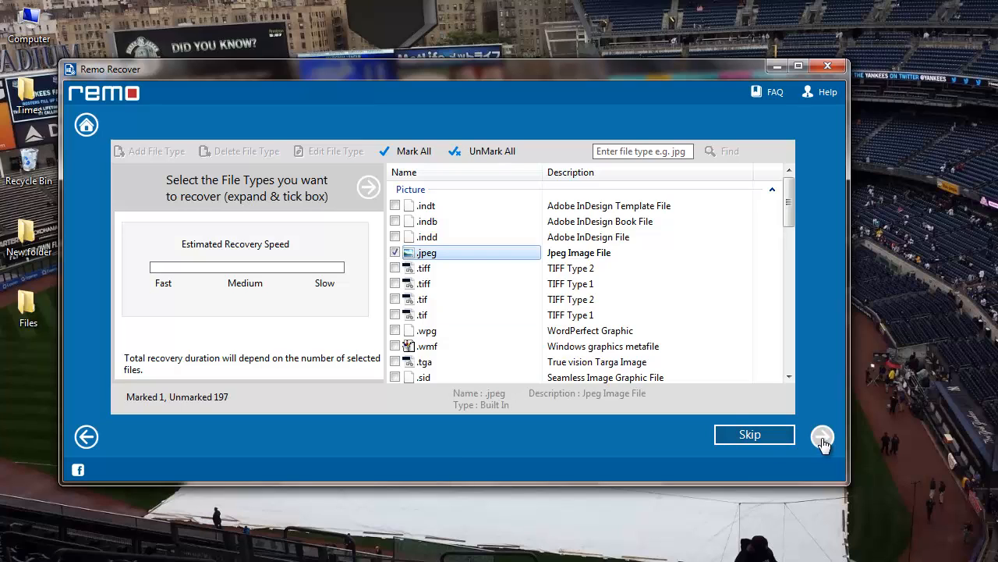
left_click(823, 436)
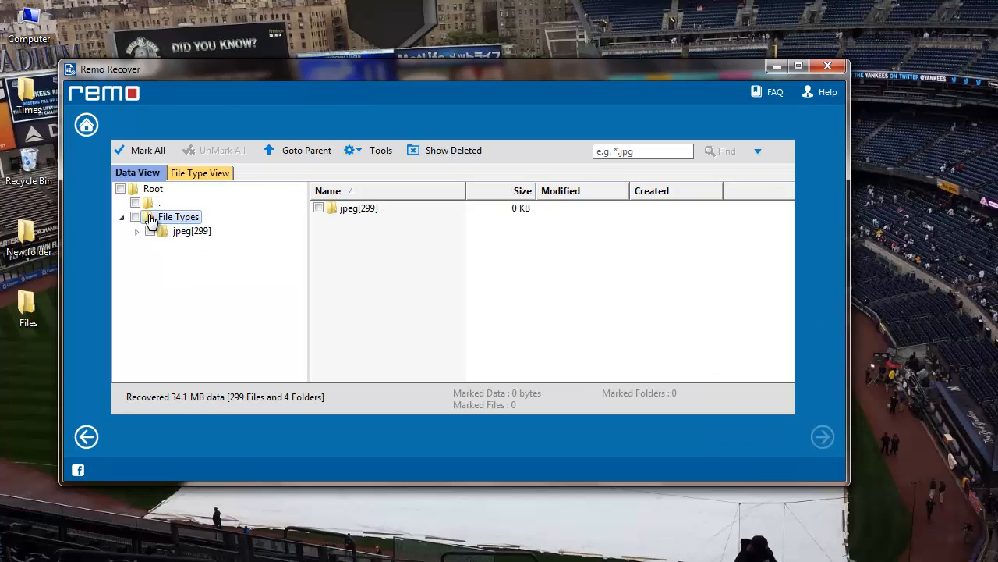
Step: Collapse File Types, Mark All 299 JPEG files, and continue to save options
left_click(122, 217)
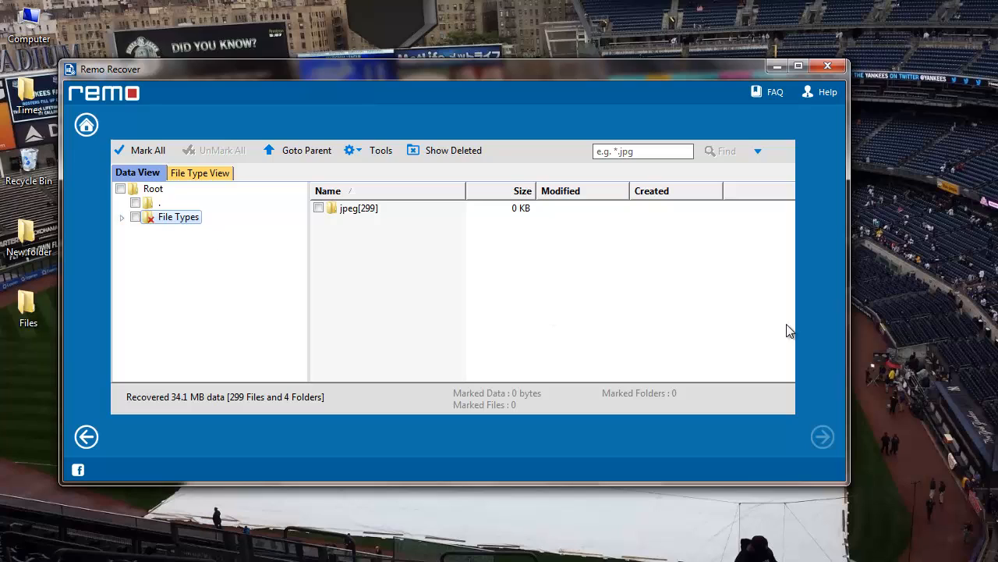
mouse_move(751, 396)
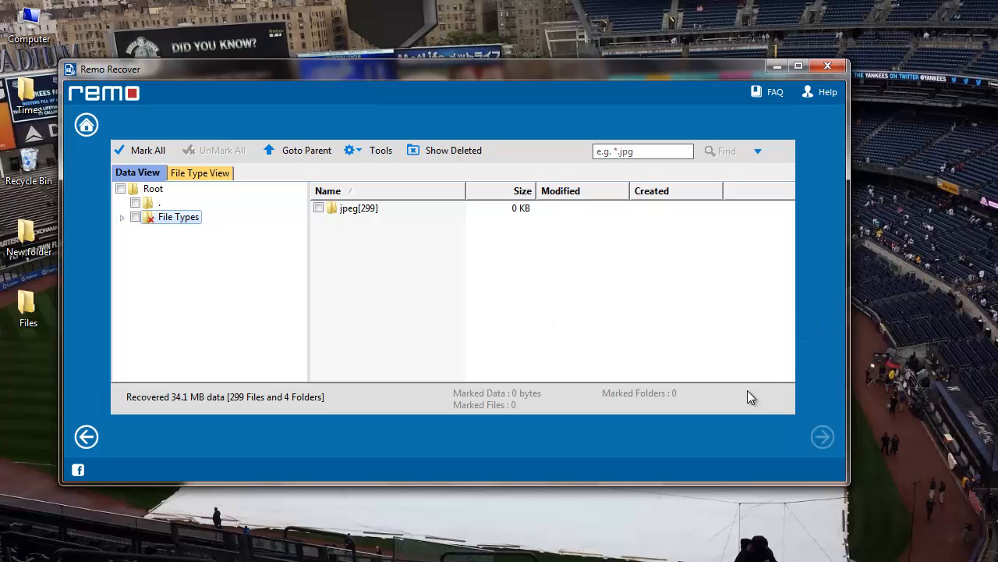
mouse_move(817, 334)
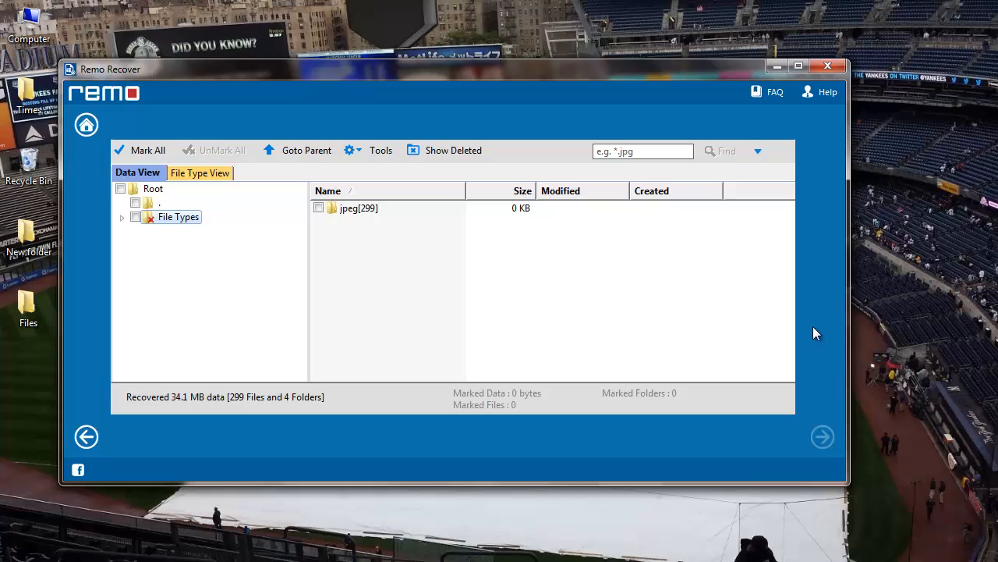
mouse_move(806, 348)
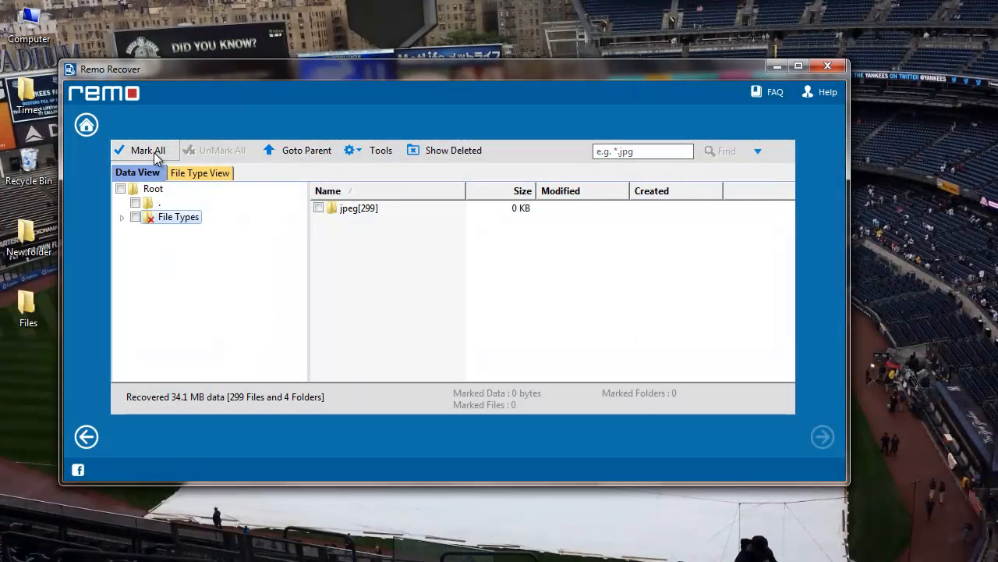
left_click(147, 150)
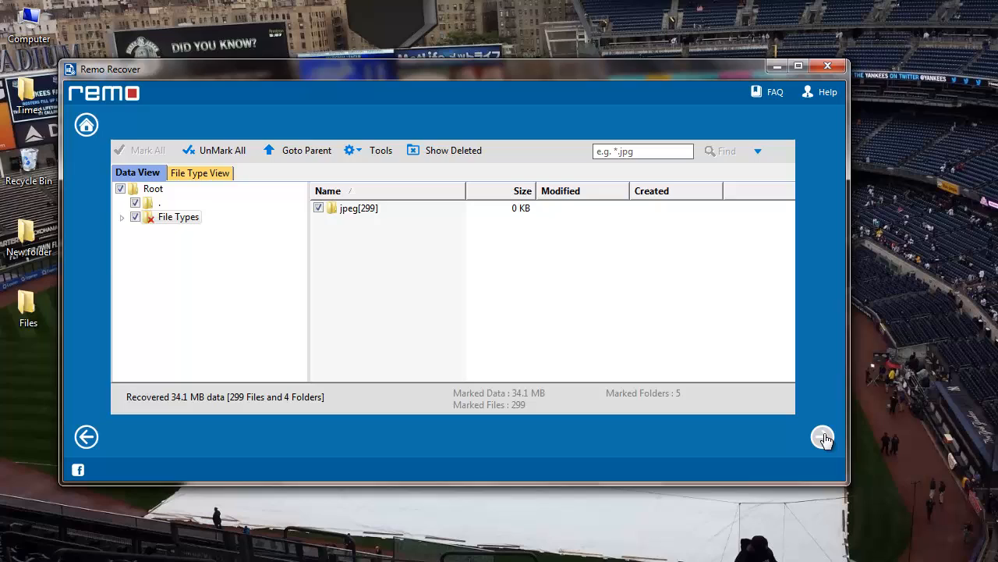
left_click(823, 436)
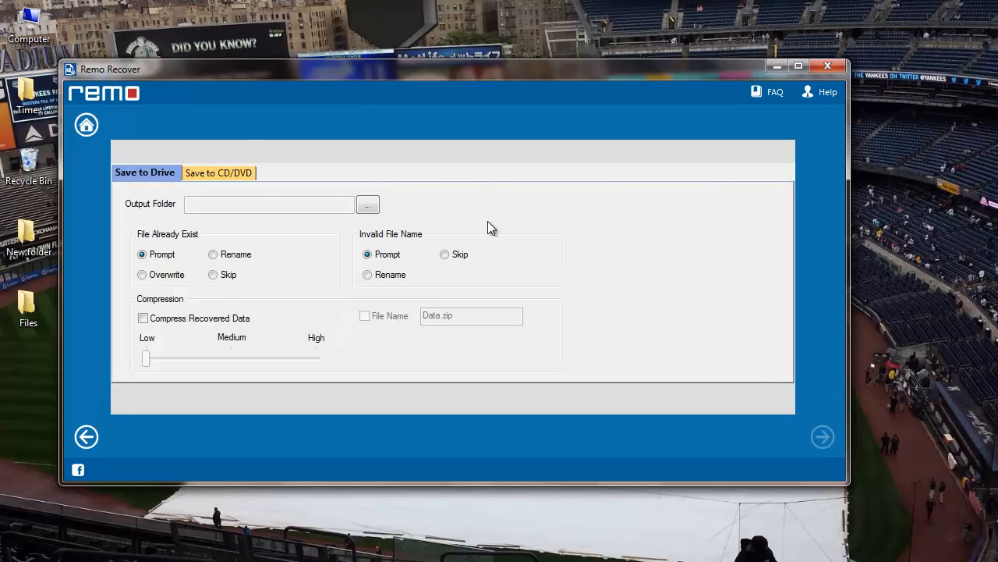
mouse_move(394, 217)
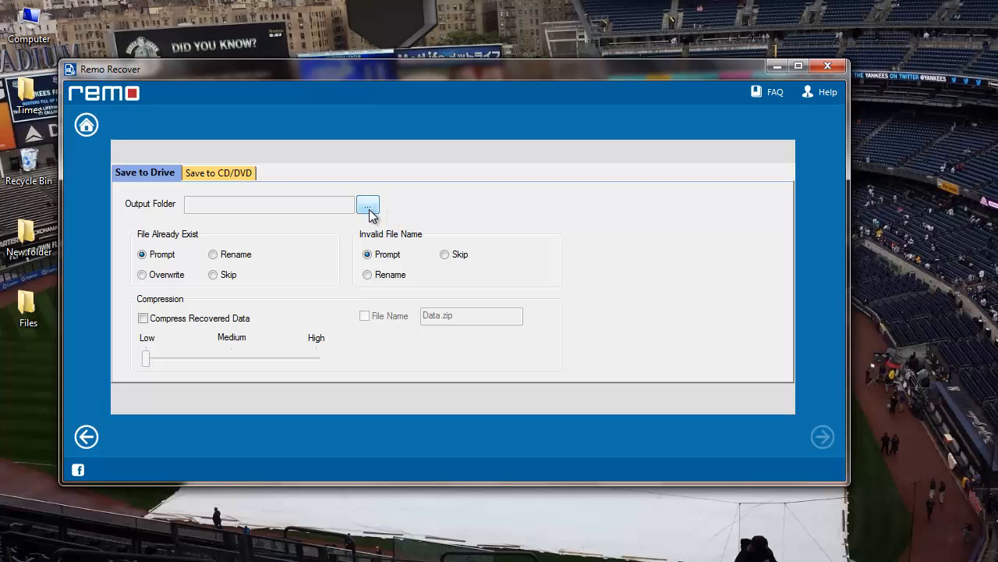
Step: Set Desktop > New folder as the save destination and start saving
left_click(368, 204)
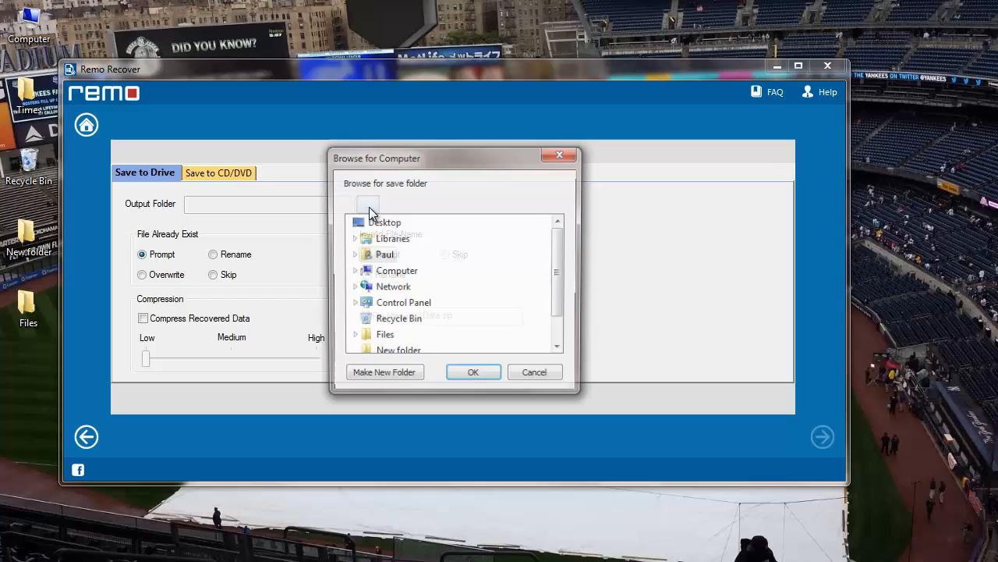
scroll("down", 3)
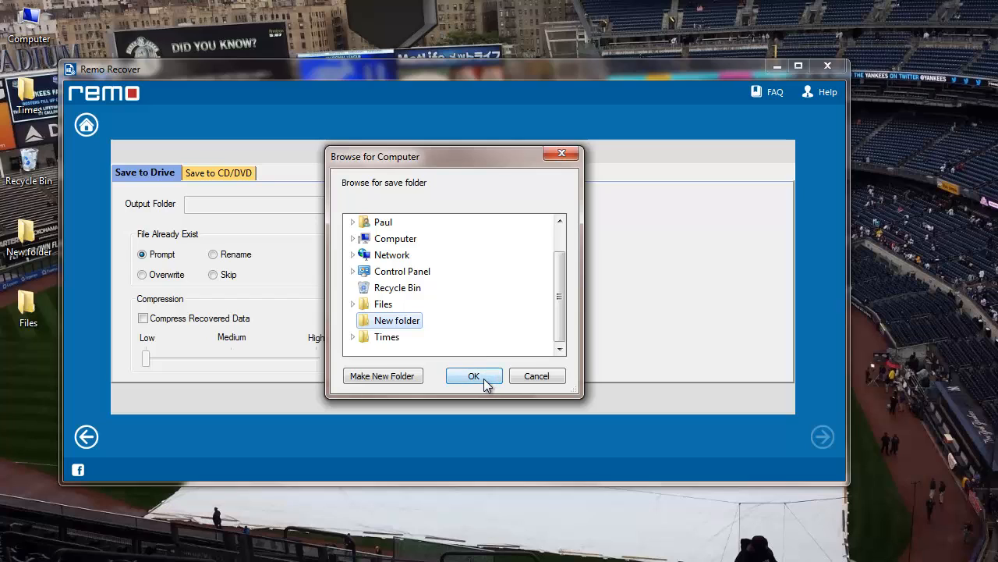
left_click(474, 375)
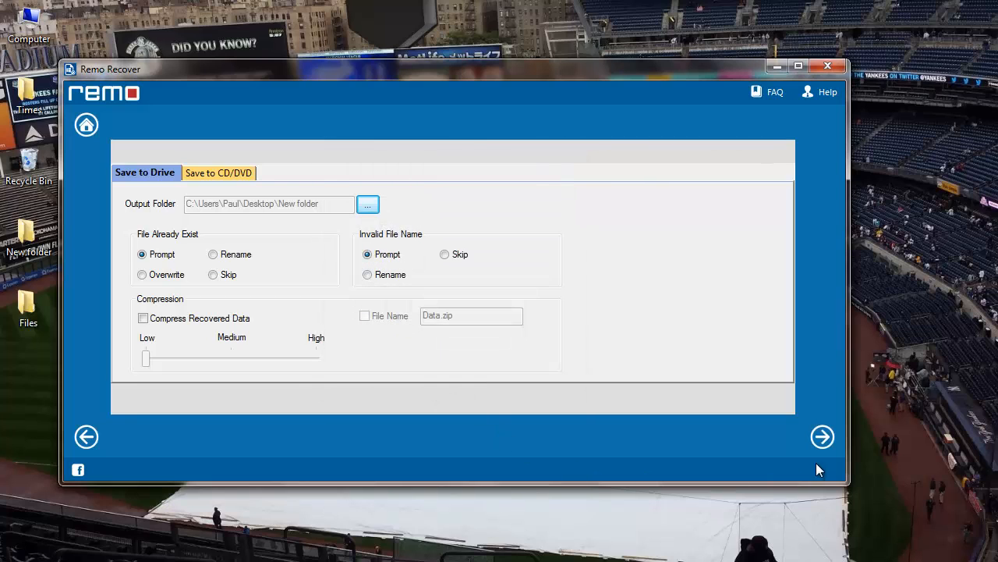
mouse_move(823, 437)
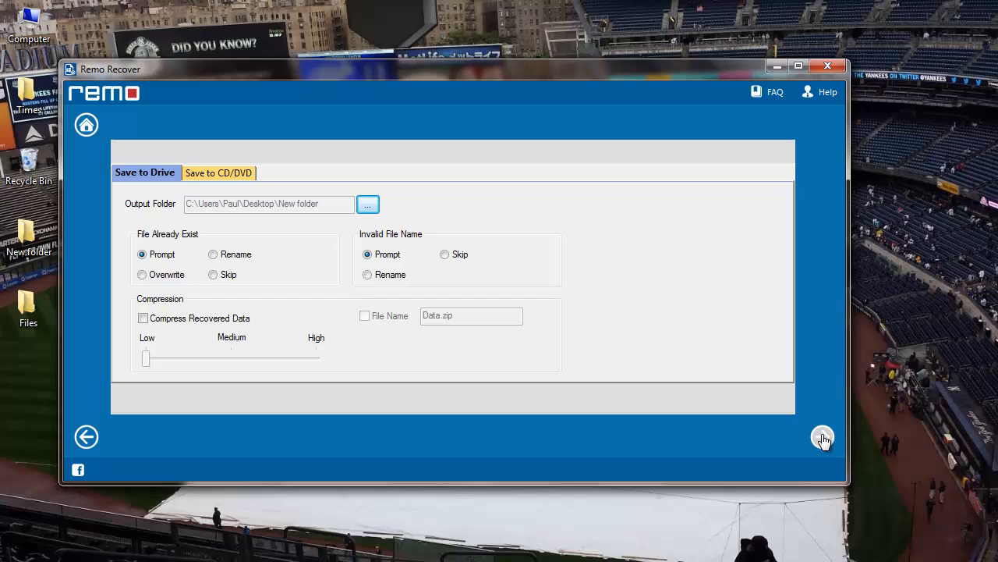
left_click(823, 437)
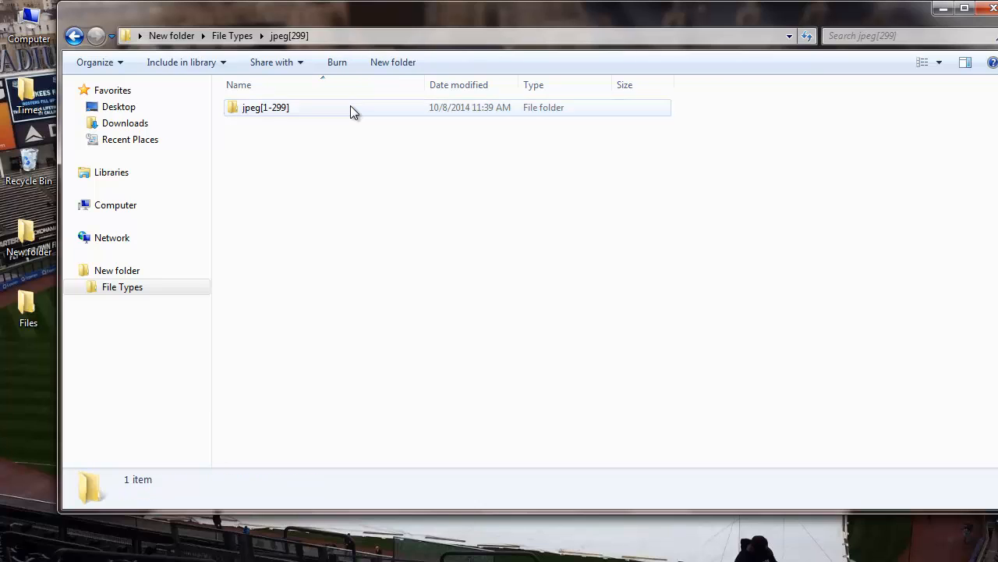
Step: Open the jpeg[1-299] folder to view the 299 recovered photo thumbnails
double_click(266, 107)
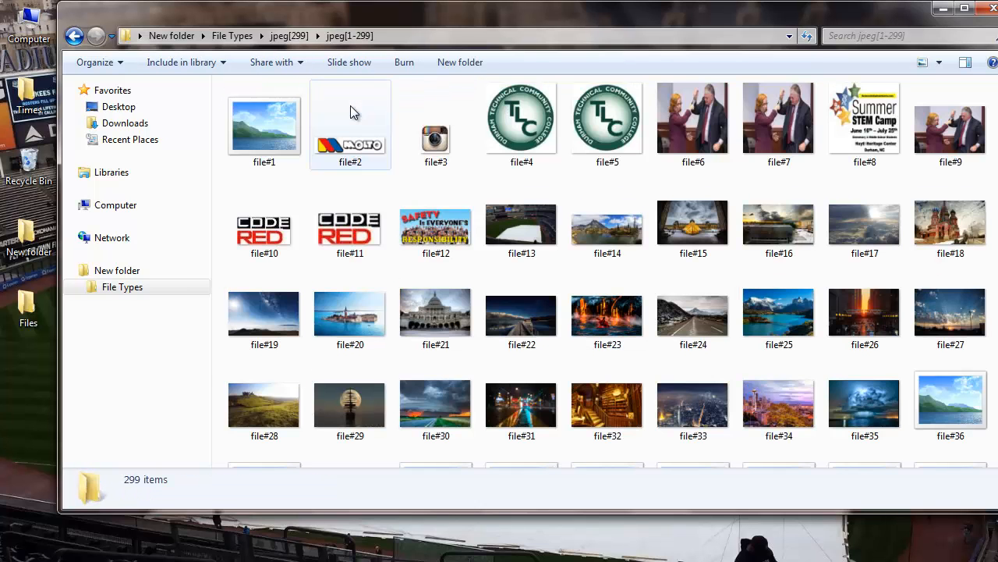